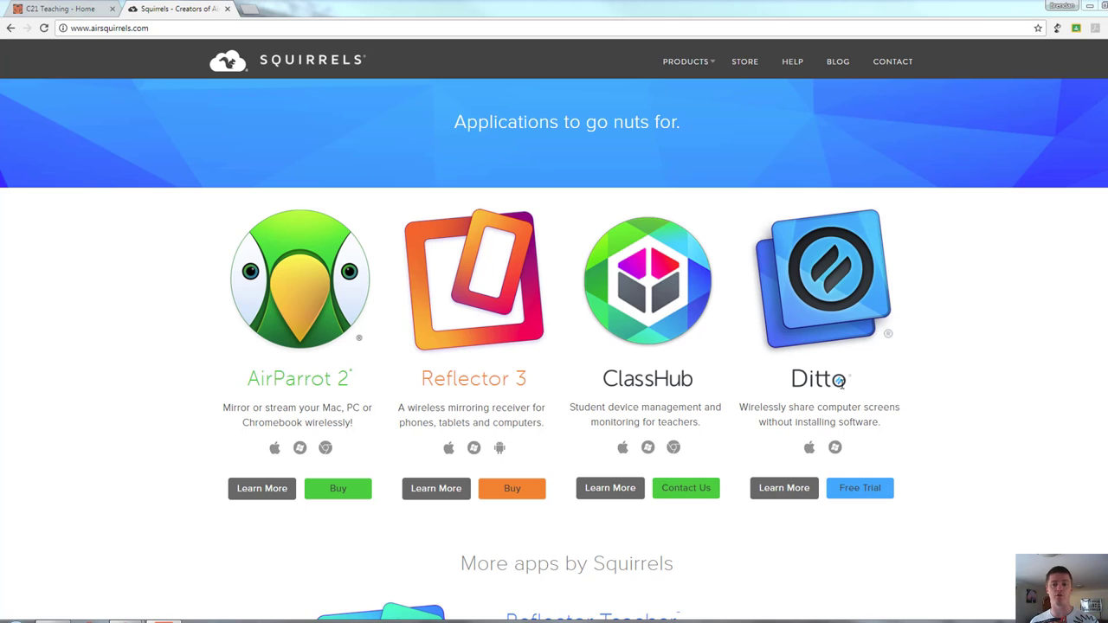
# - Scroll the Squirrels homepage down to the Reflector Teacher listing under More apps by Squirrels
pyautogui.scroll(-3)
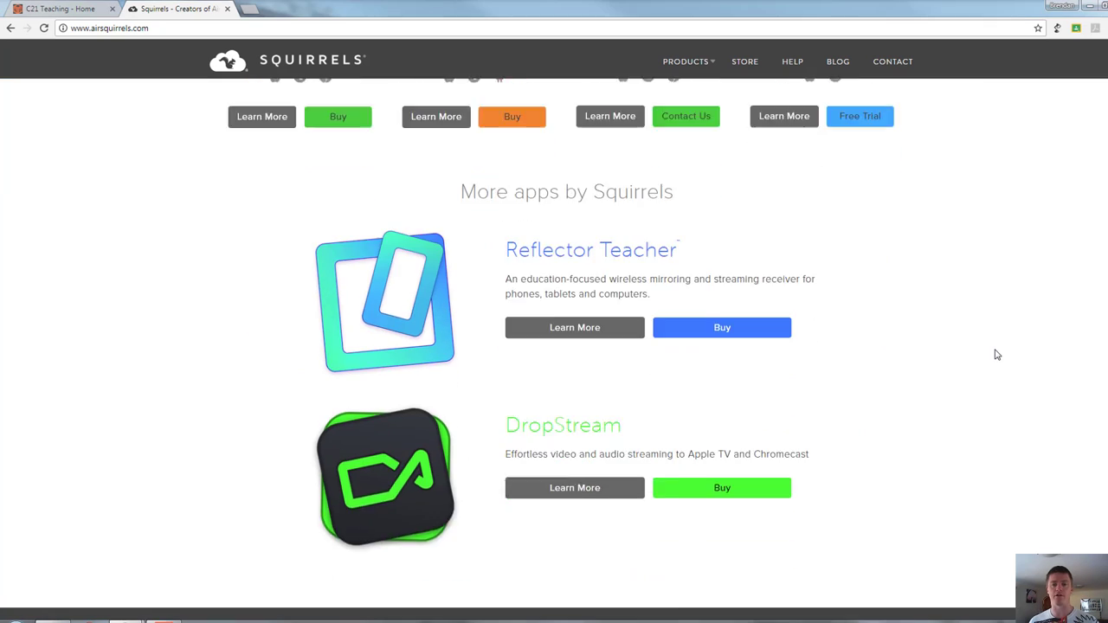
pyautogui.scroll(-3)
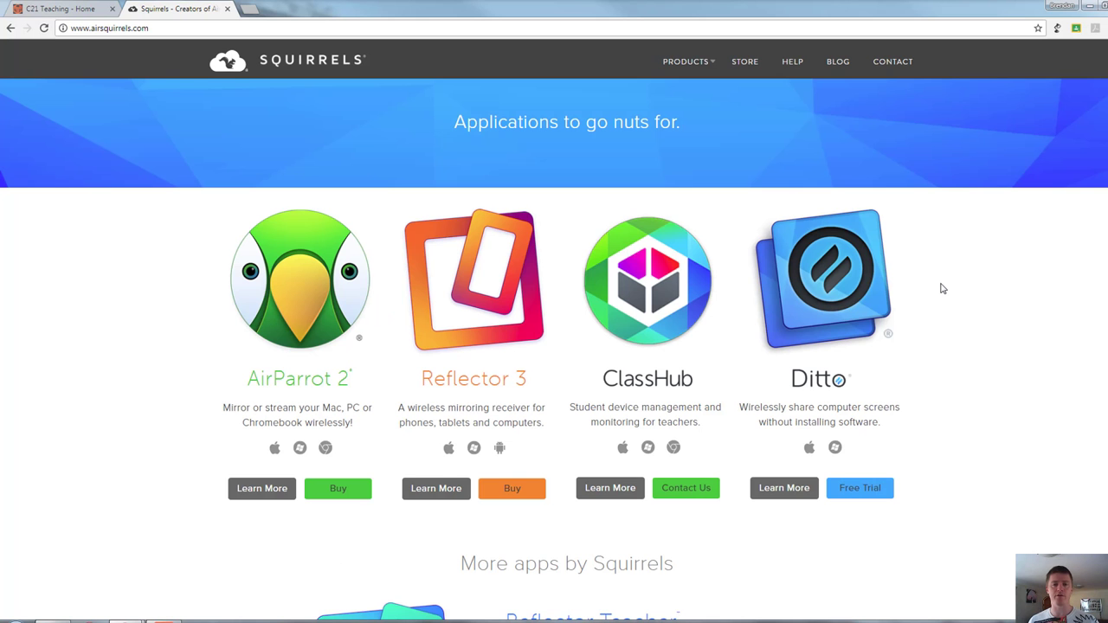
pyautogui.moveTo(375, 91)
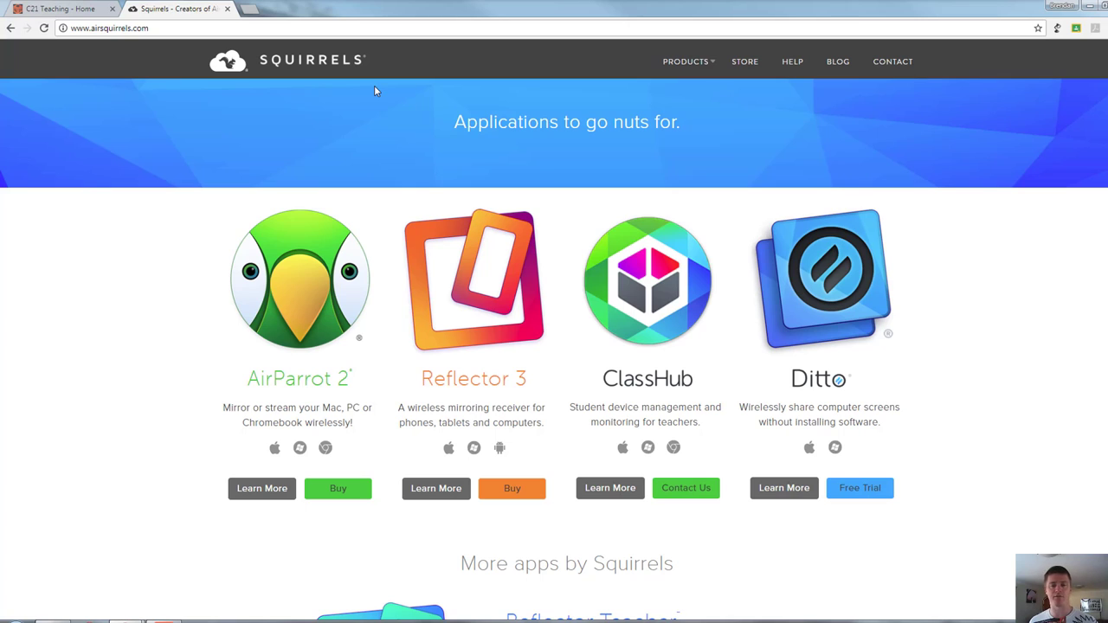
pyautogui.moveTo(355, 98)
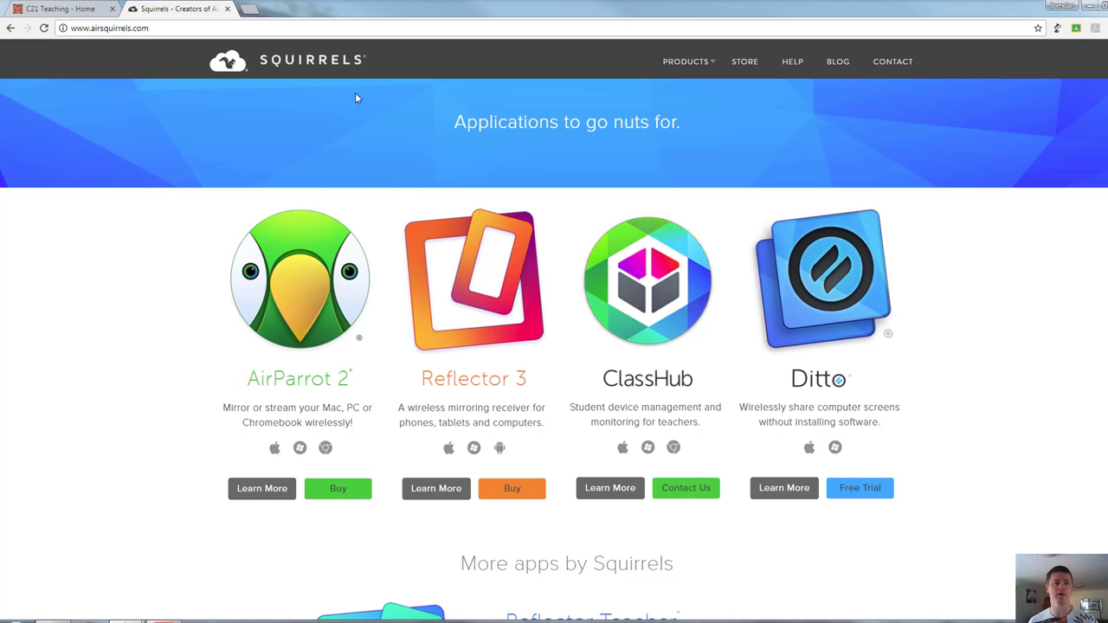
pyautogui.moveTo(345, 108)
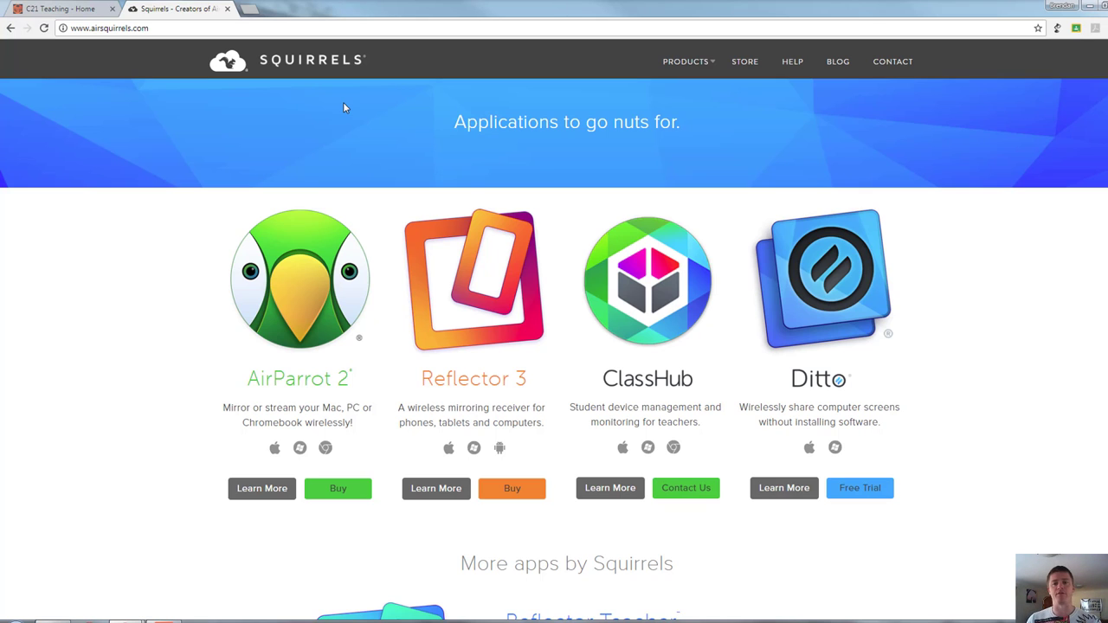
pyautogui.scroll(-3)
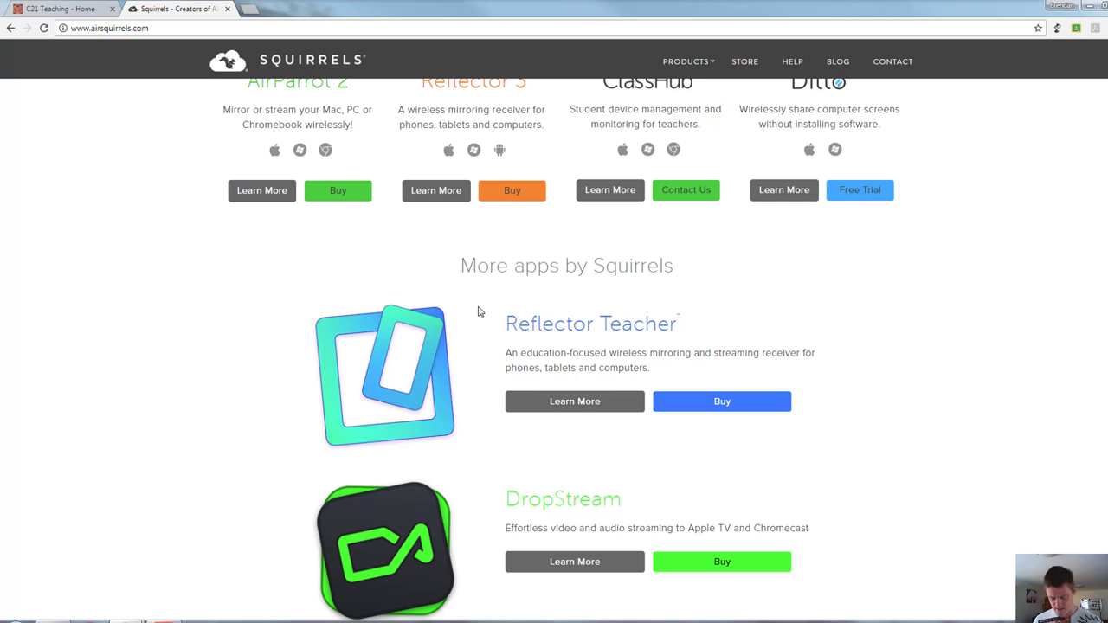
# - Launch Reflector Teacher from a 'reflector' Start search and open its options menu
pyautogui.write('reflector')
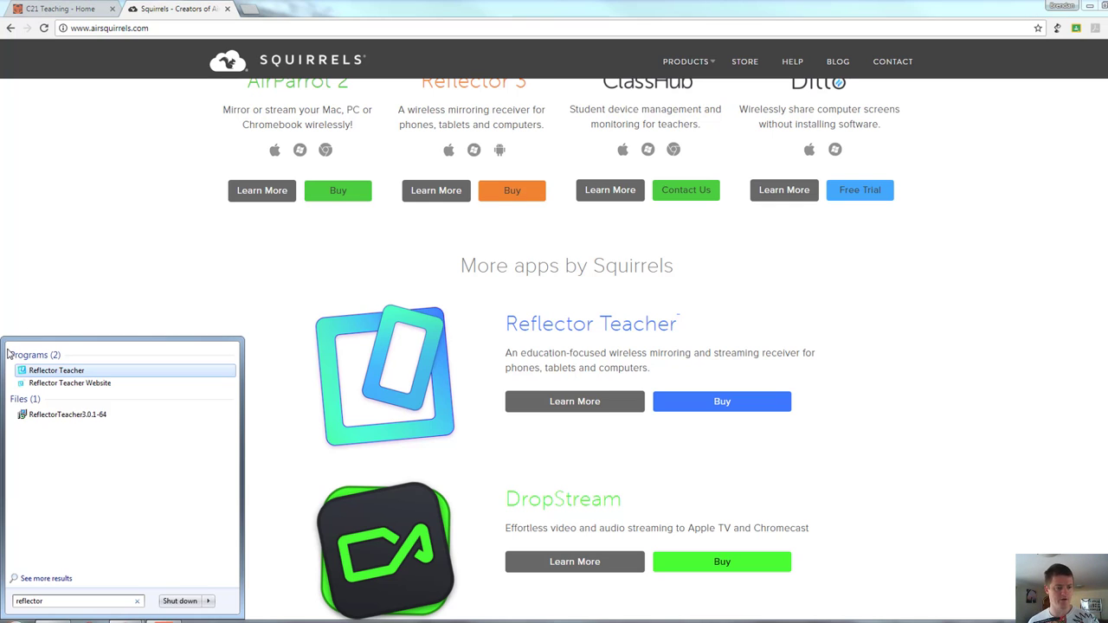
pyautogui.click(61, 9)
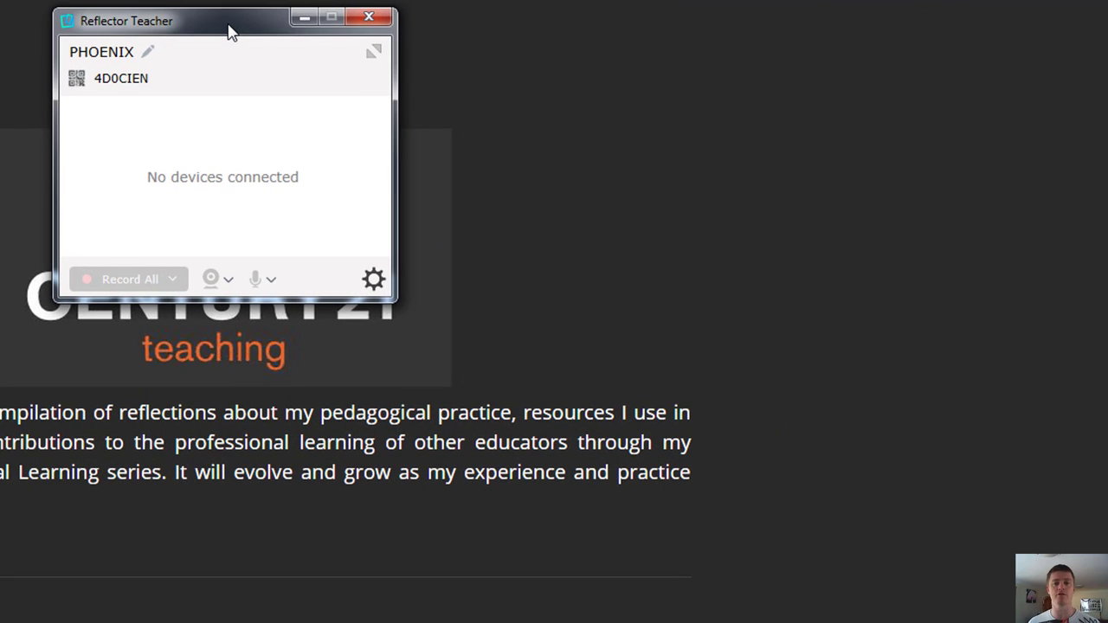
pyautogui.moveTo(148, 54)
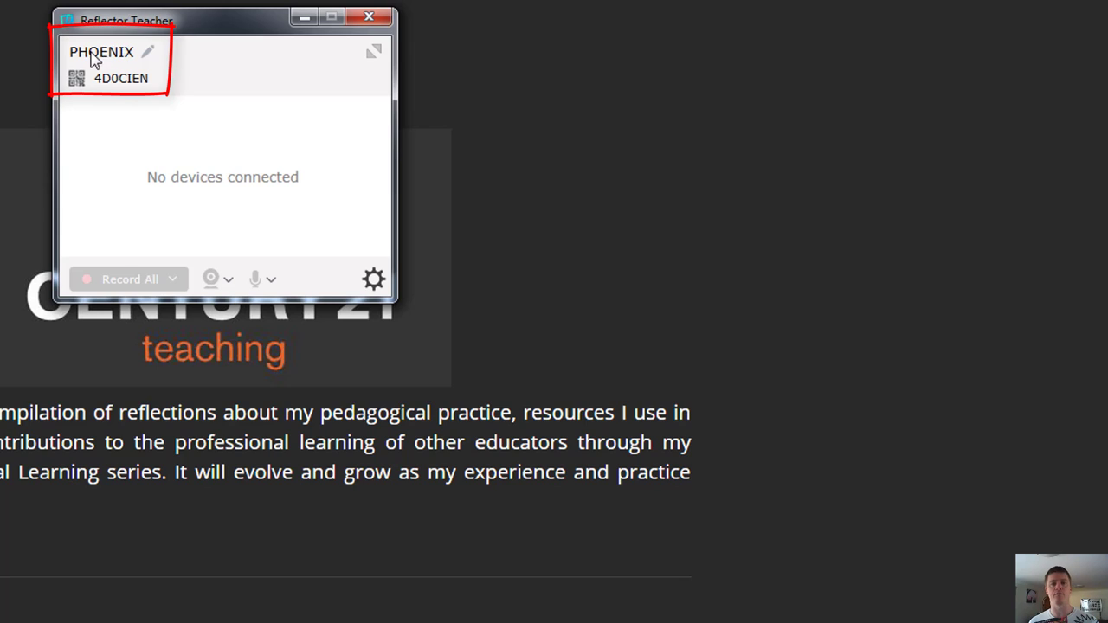
pyautogui.click(373, 279)
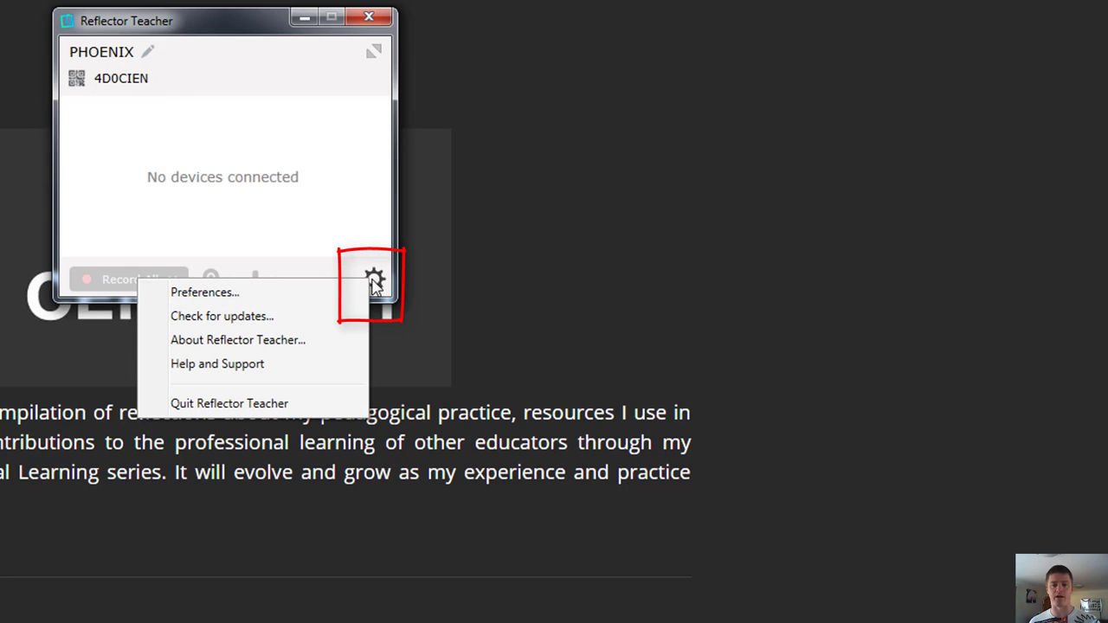
pyautogui.moveTo(268, 316)
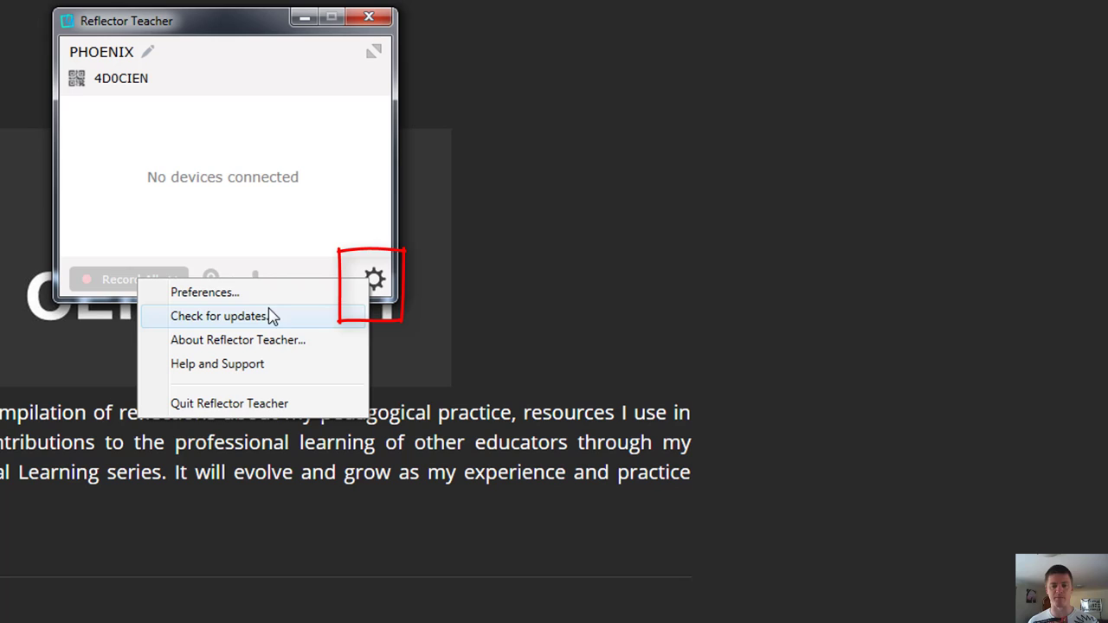
pyautogui.moveTo(269, 192)
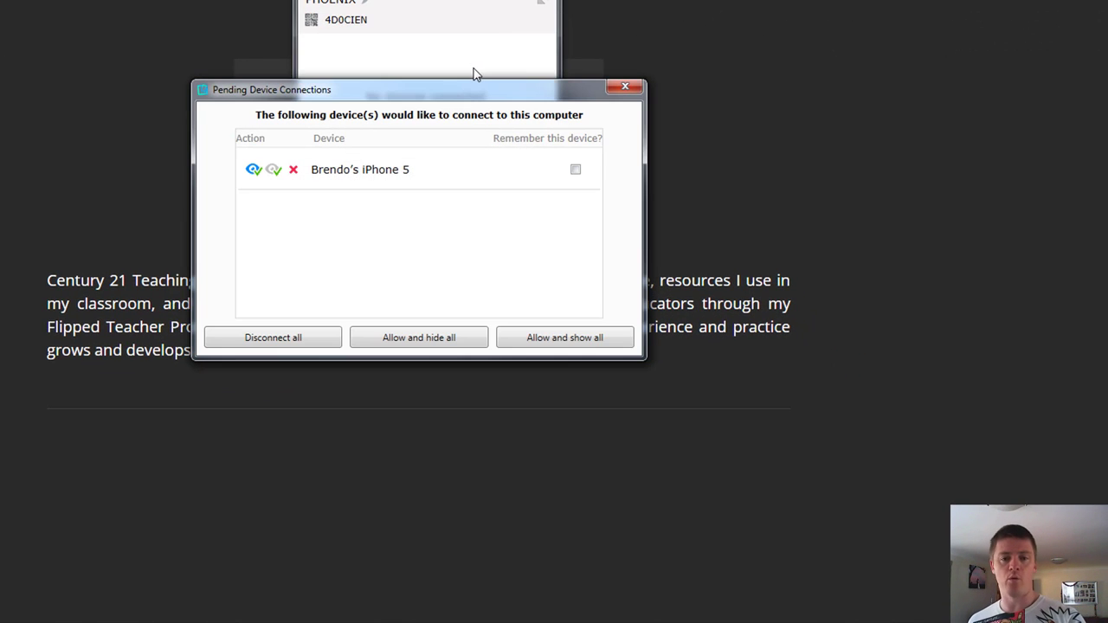
pyautogui.moveTo(466, 96)
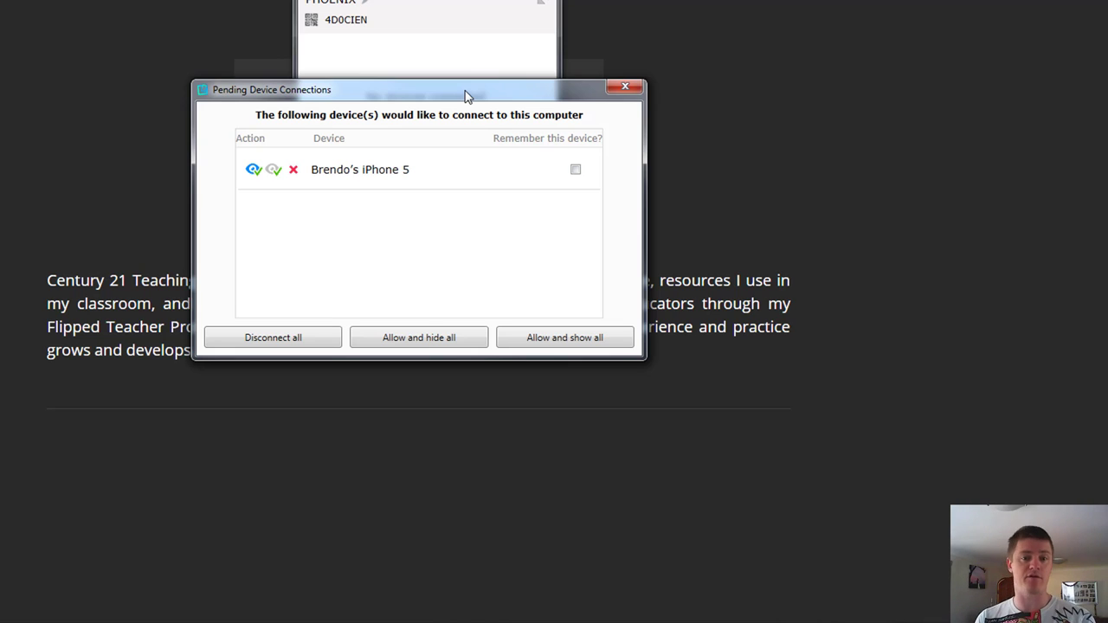
pyautogui.moveTo(496, 168)
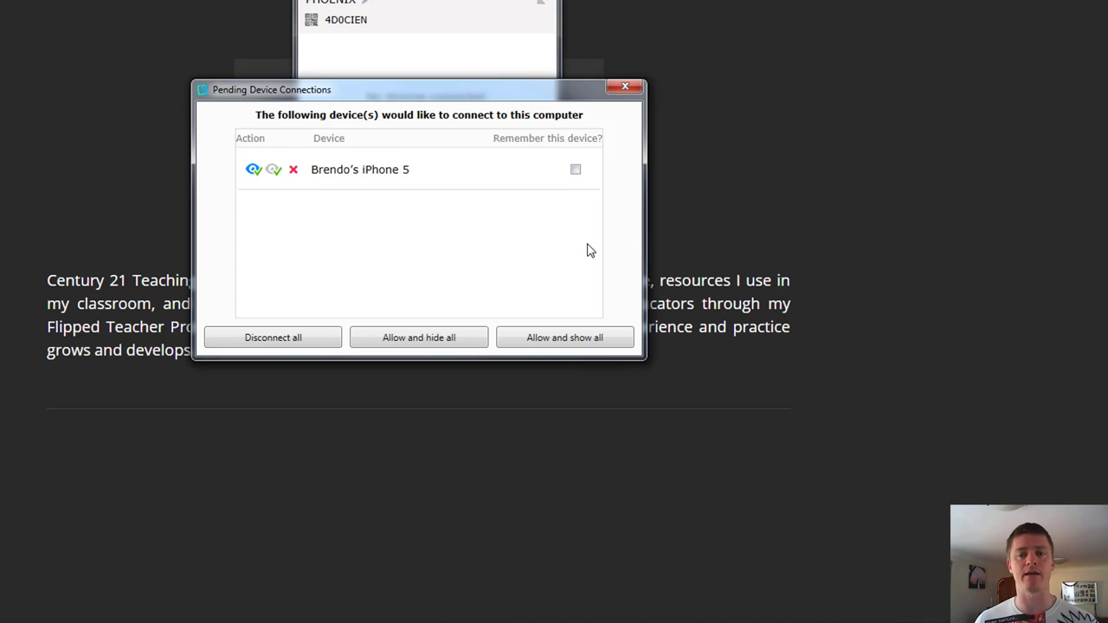
pyautogui.moveTo(273, 338)
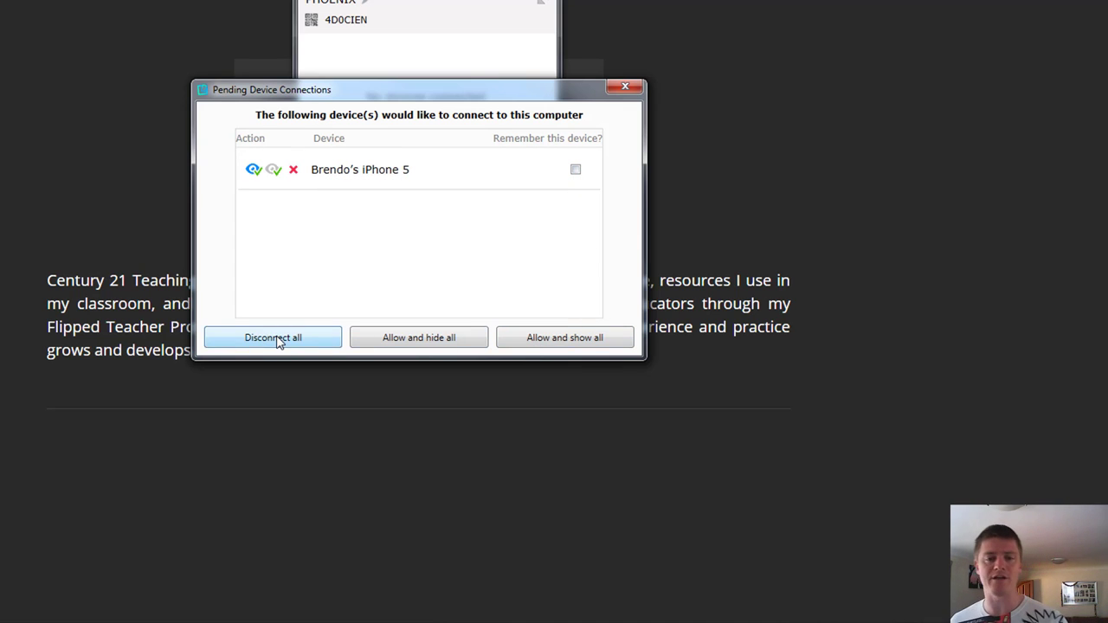
pyautogui.moveTo(419, 338)
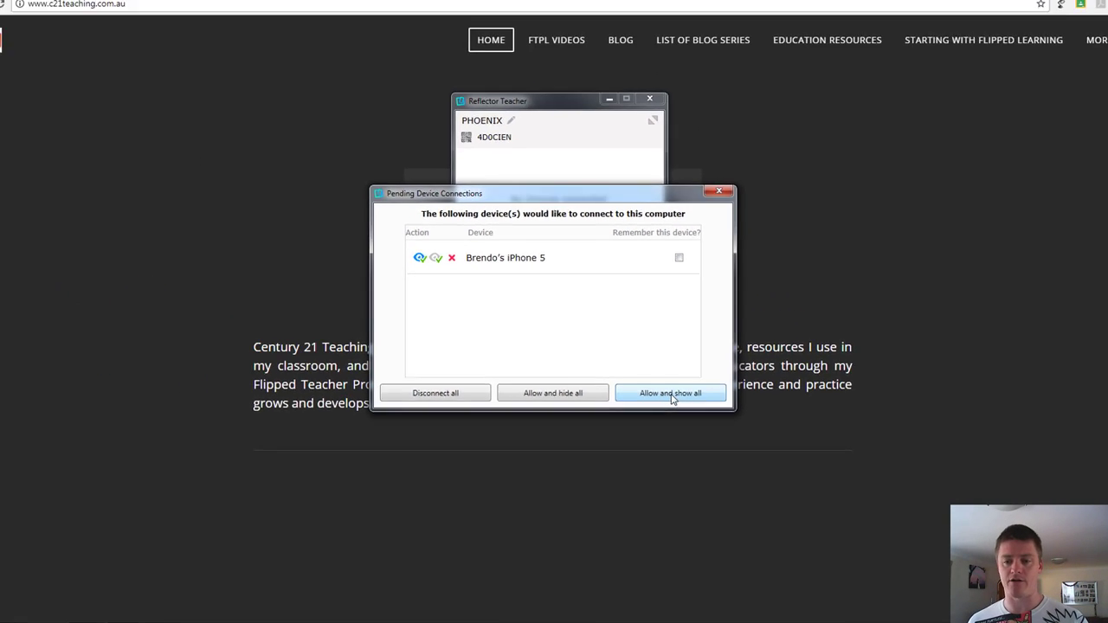
pyautogui.click(669, 393)
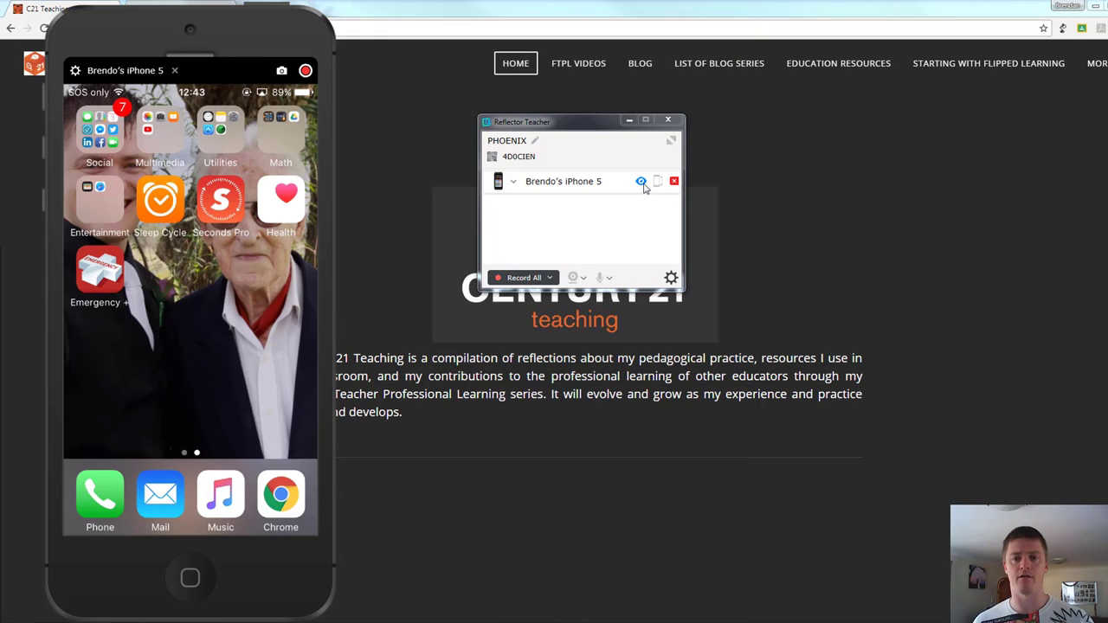
pyautogui.click(640, 181)
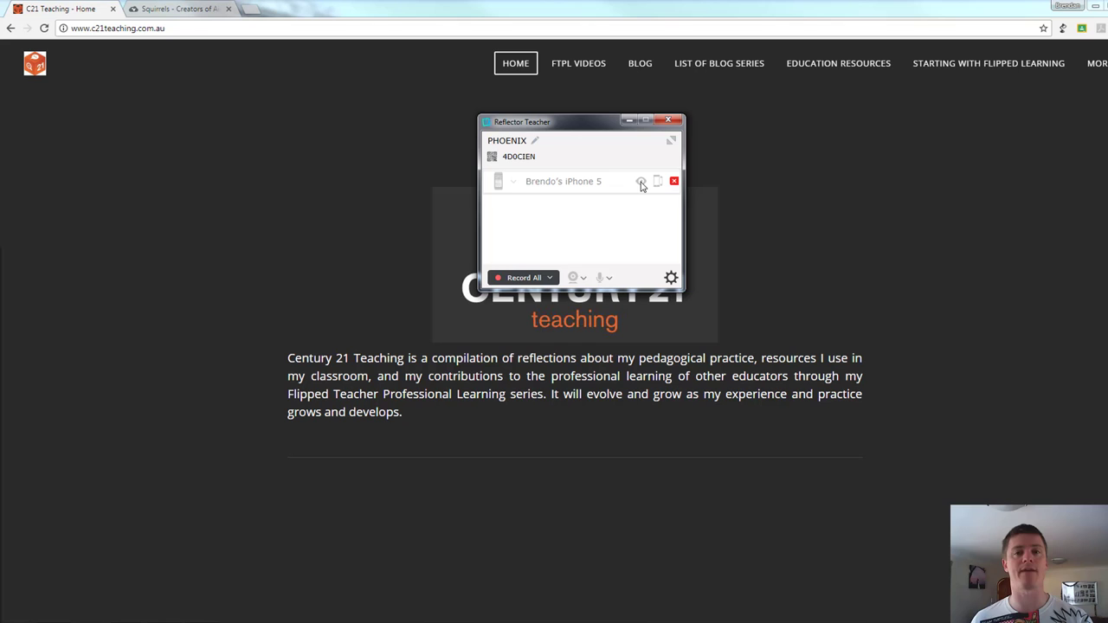
pyautogui.click(642, 181)
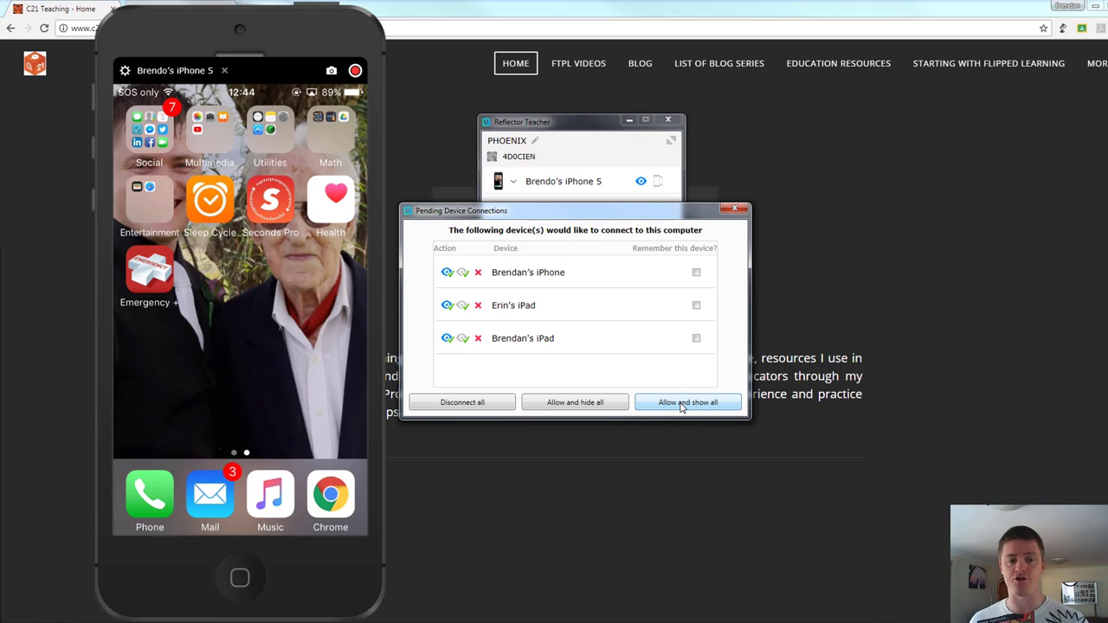
pyautogui.click(688, 402)
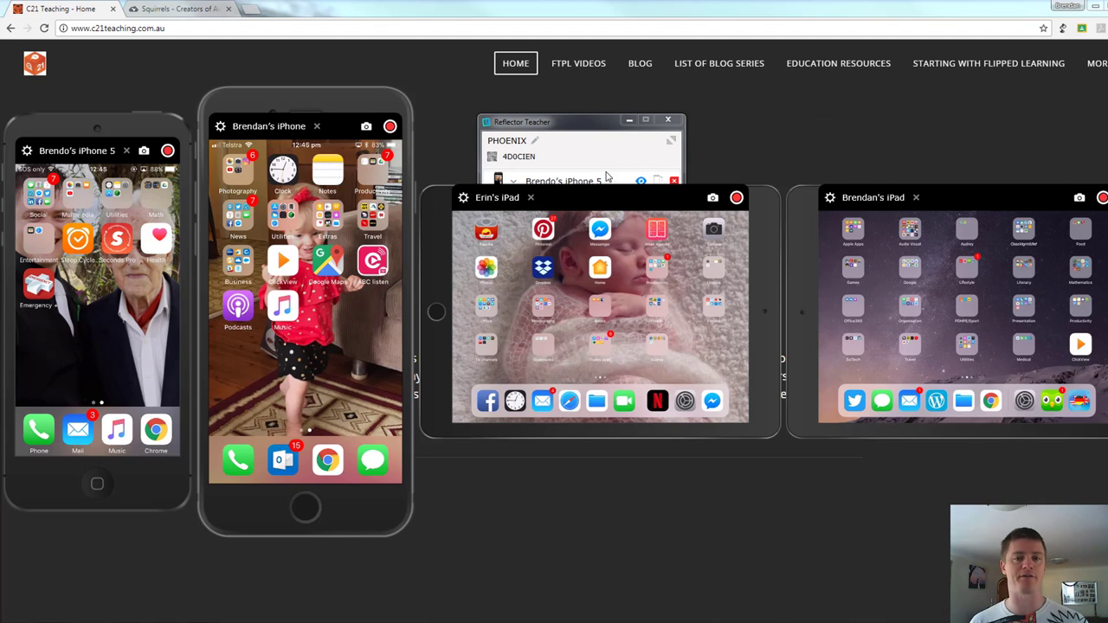
pyautogui.moveTo(589, 197)
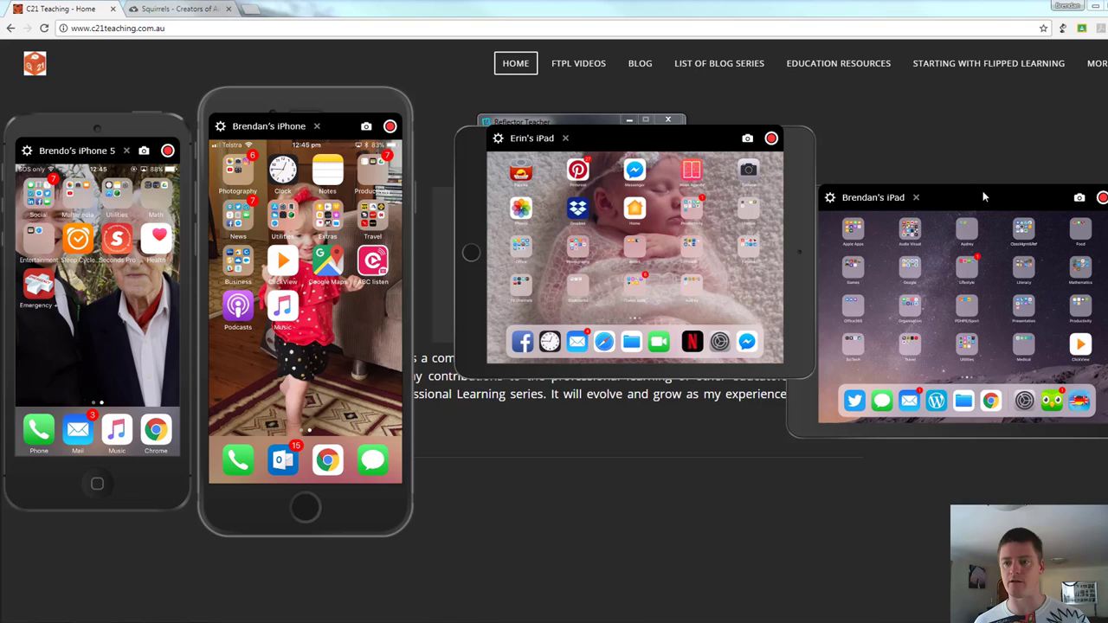
pyautogui.moveTo(948, 187)
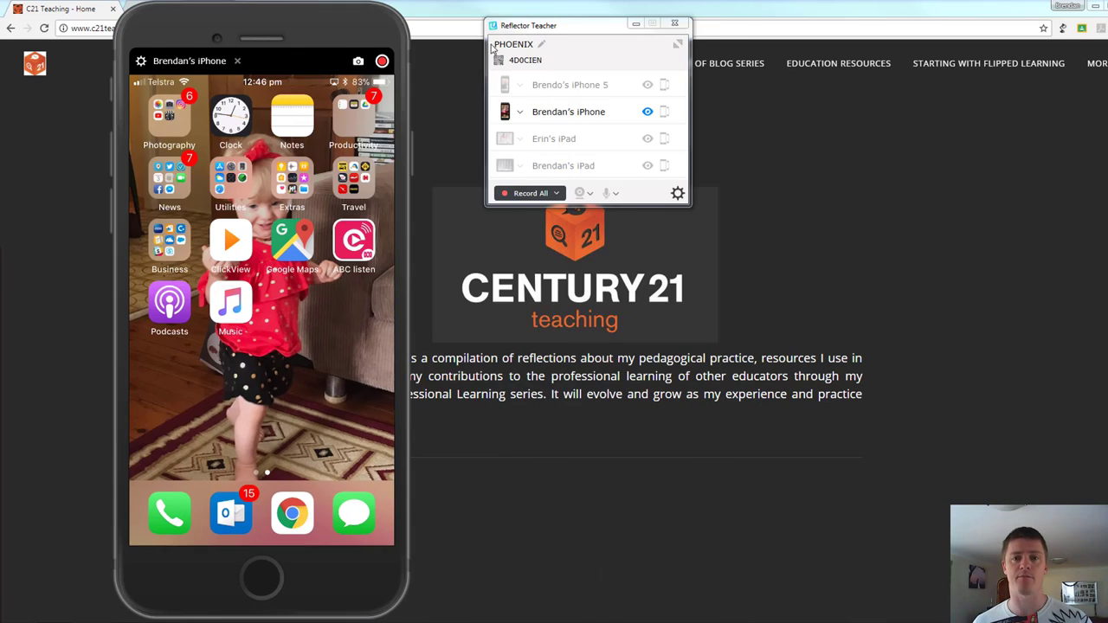
pyautogui.click(648, 112)
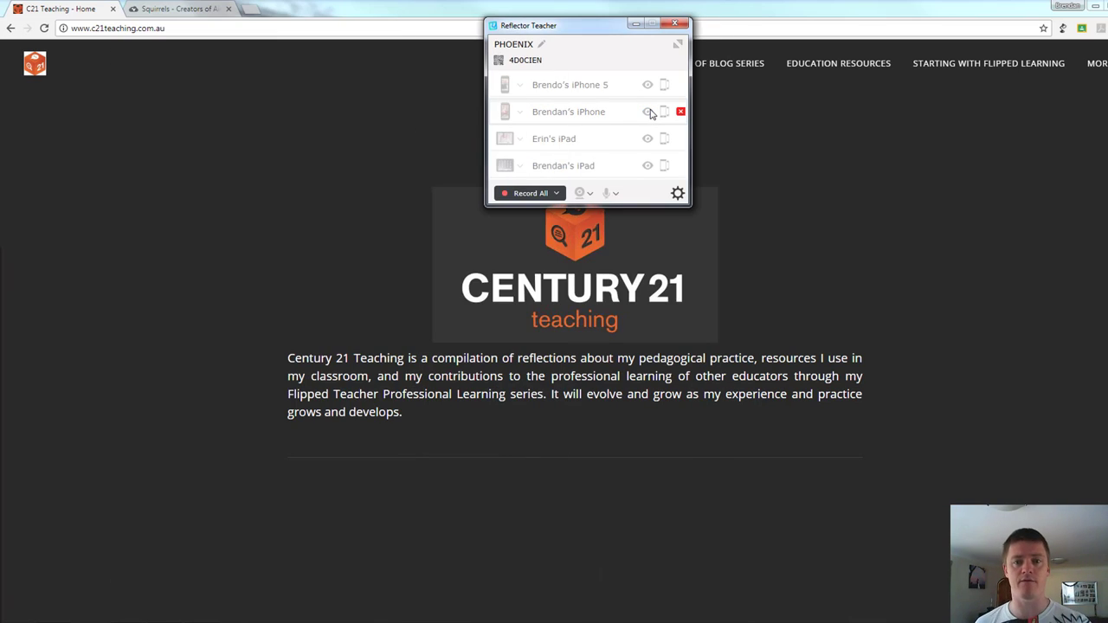